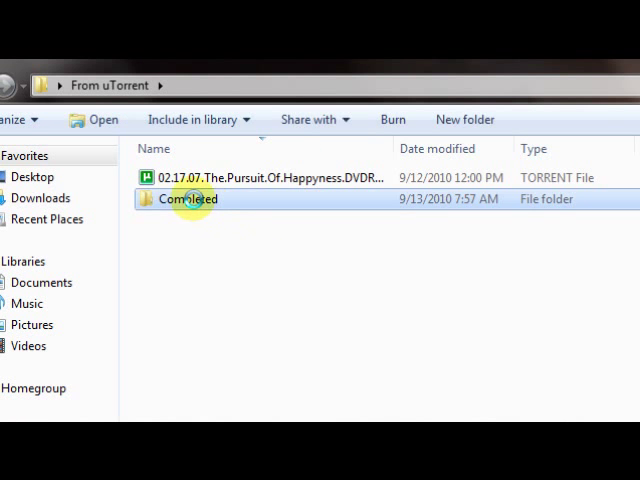
Browse Completed > MOVIES > A Beautiful Mind and show its AVI and SRT in Details view
double_click(188, 200)
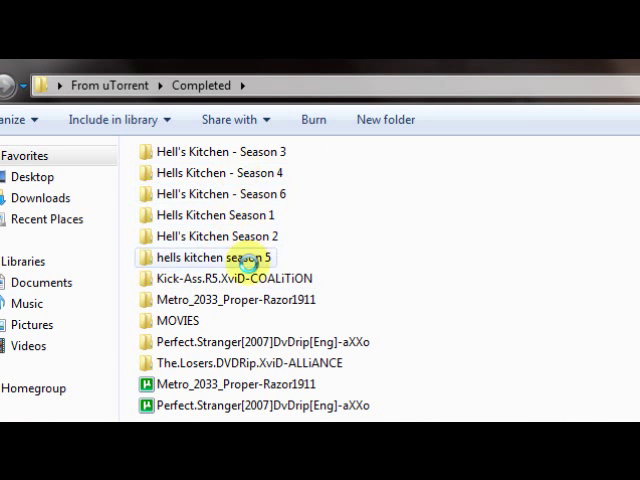
scroll("down", 3)
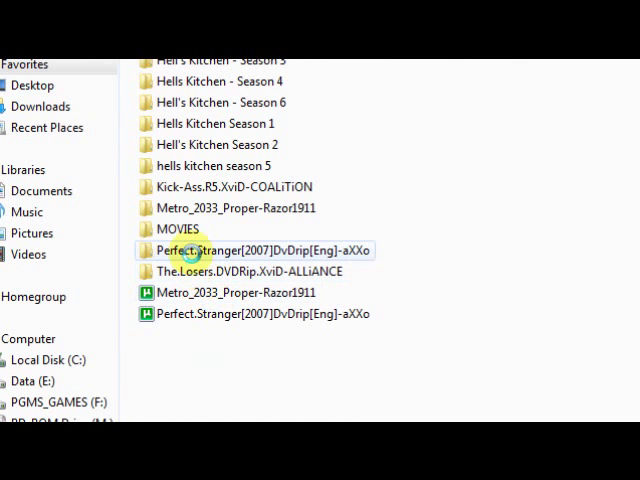
double_click(178, 228)
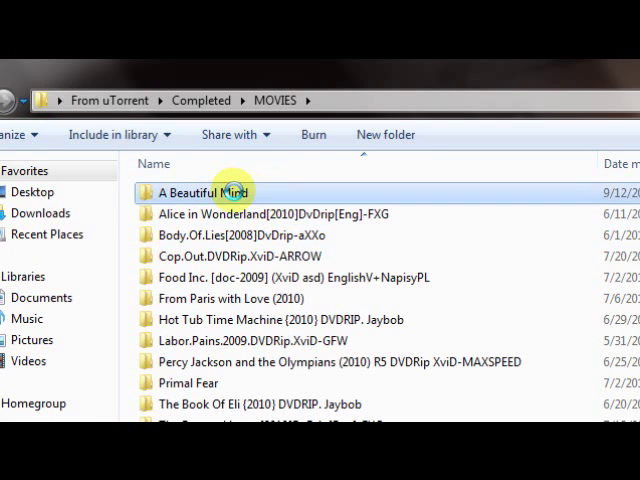
double_click(204, 192)
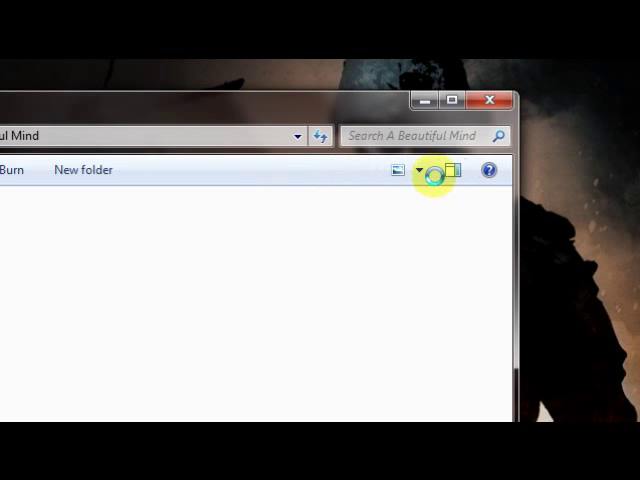
left_click(428, 170)
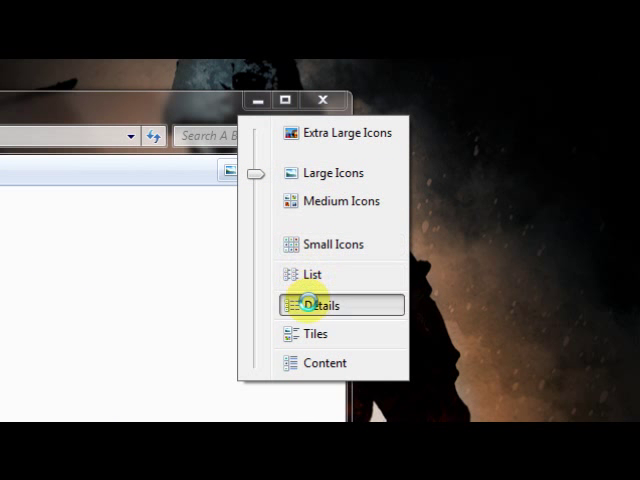
left_click(316, 304)
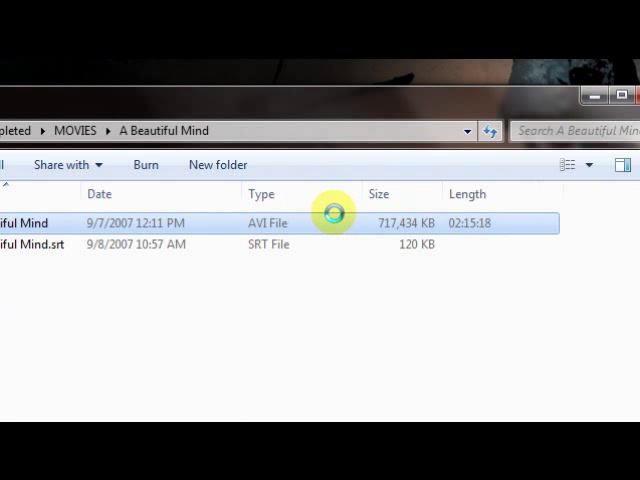
mouse_move(420, 224)
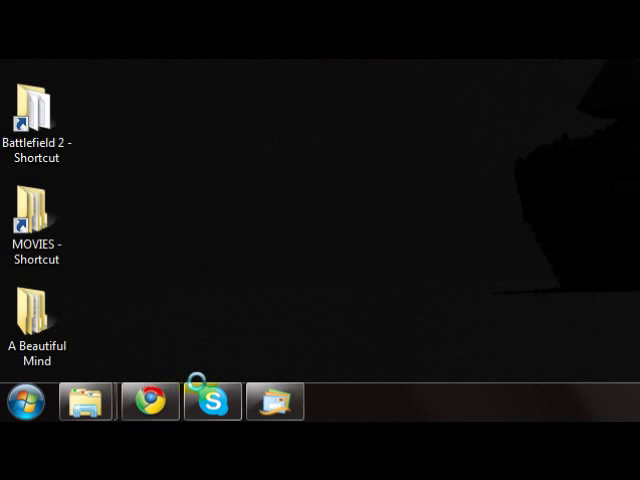
Launch the browser and run a Google search for avs4you.com
left_click(20, 400)
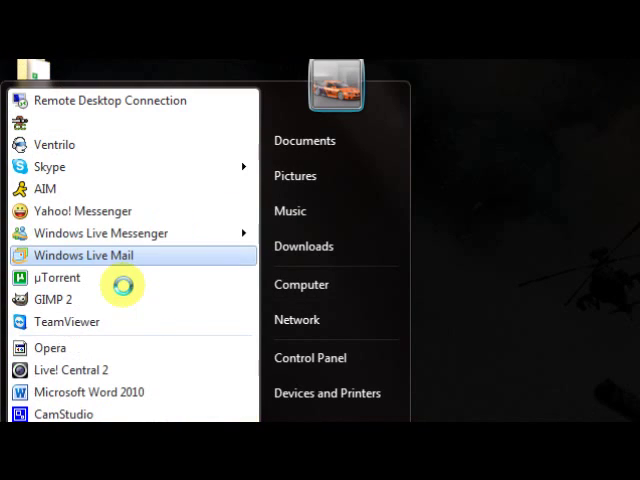
scroll("down", 3)
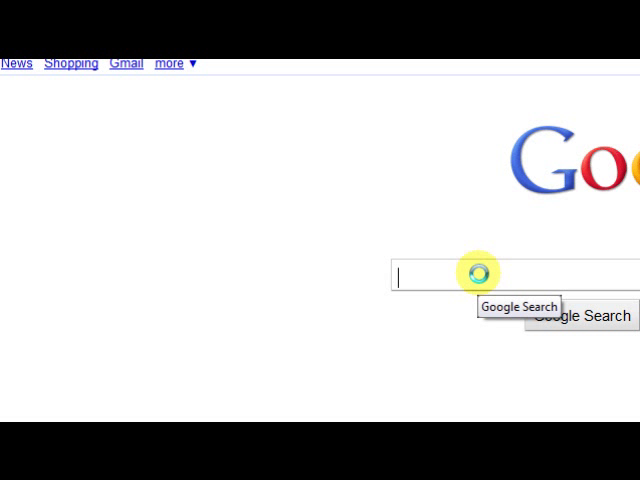
type("avs4u")
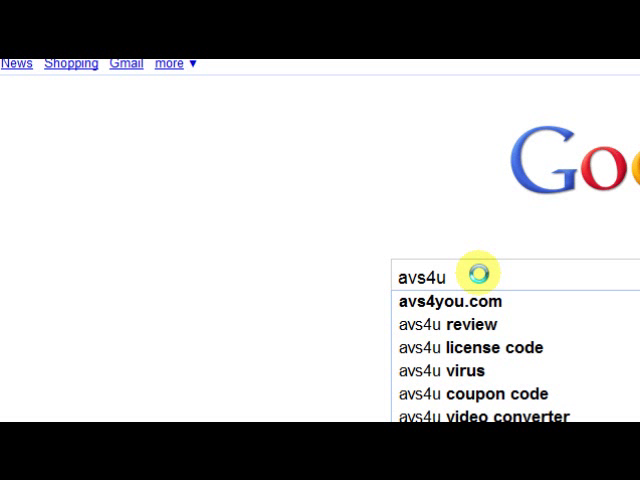
left_click(452, 300)
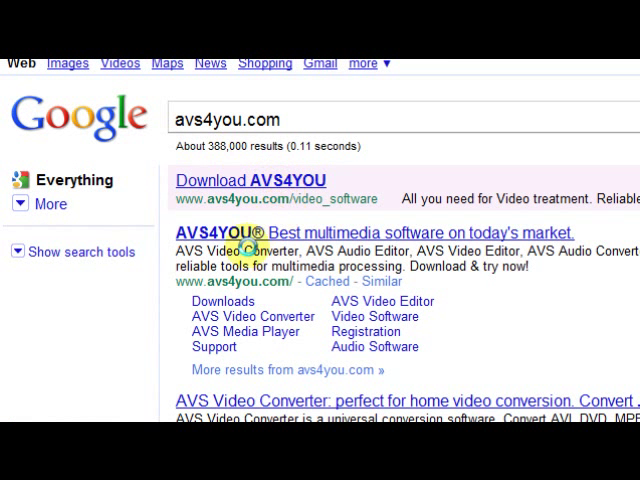
mouse_move(250, 316)
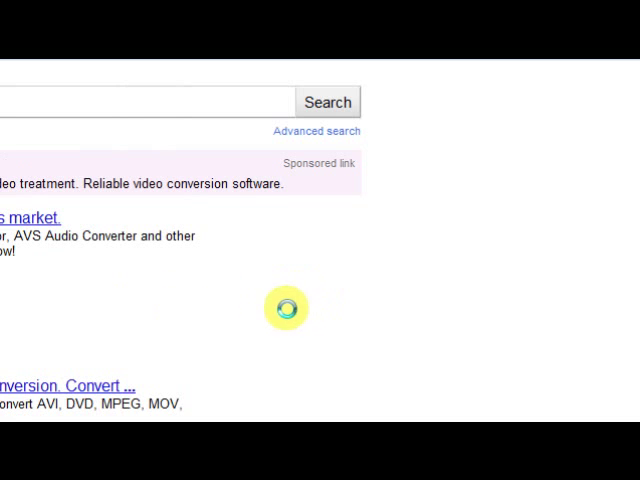
Choose the AVS4YOU official site from the search results
scroll("down", 3)
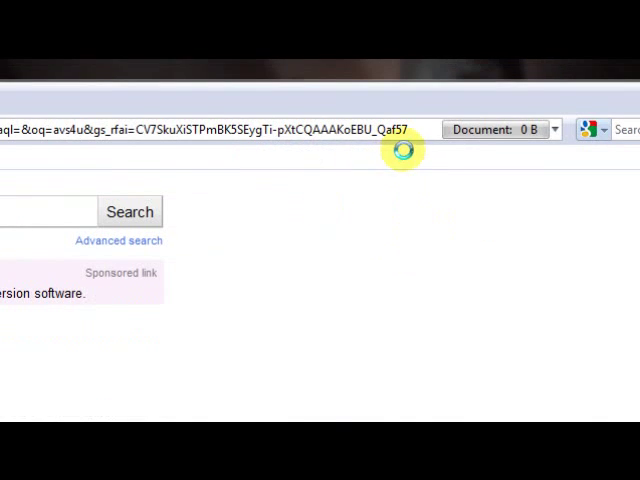
scroll("down", 3)
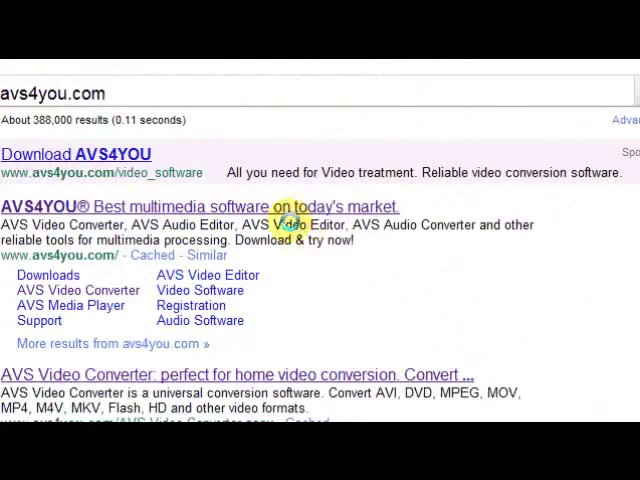
left_click(244, 72)
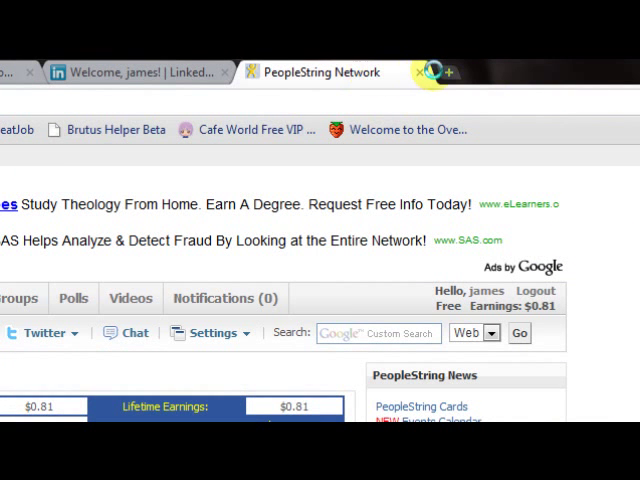
Reach the AVS Video Converter page, start its download, and minimize the browser
left_click(452, 72)
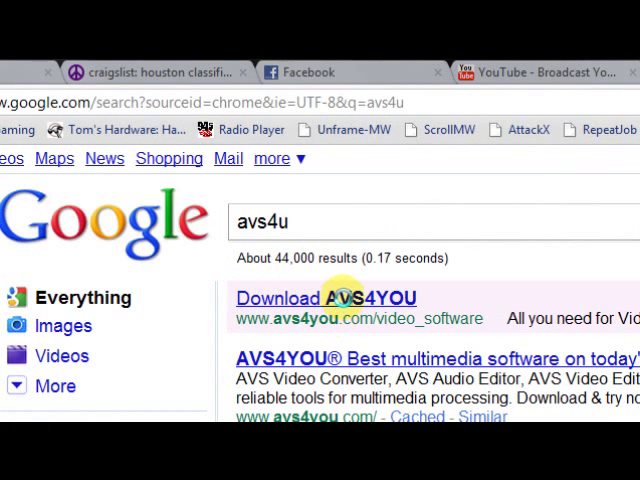
left_click(328, 298)
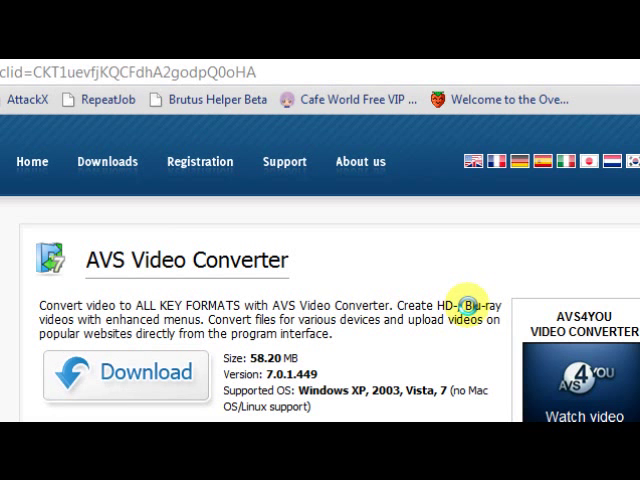
scroll("down", 3)
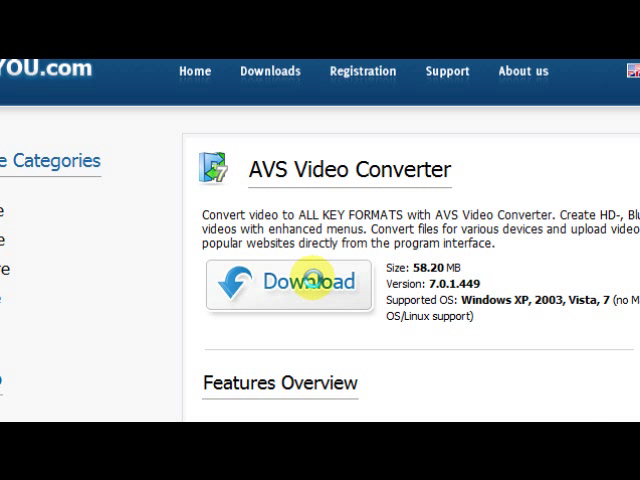
left_click(290, 284)
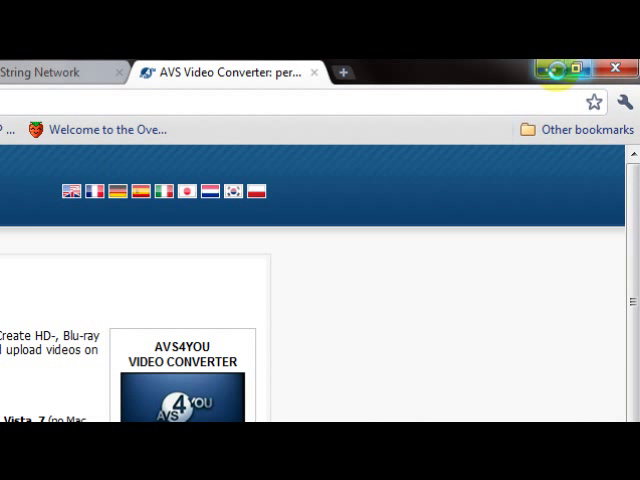
left_click(318, 72)
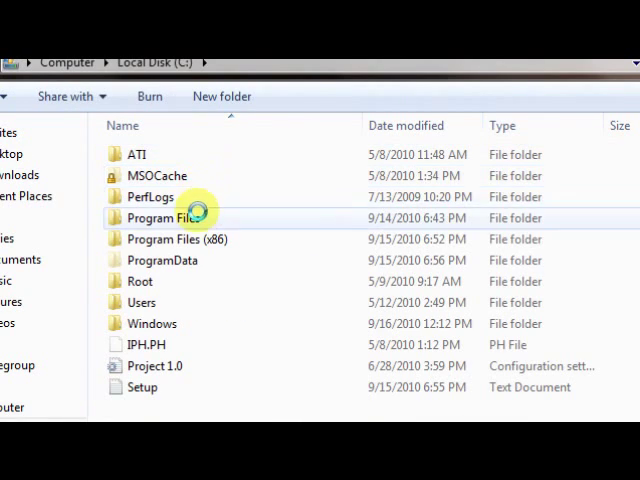
Browse C: > Program Files (x86) > AVS4YOU > AVSVideoConverter6
double_click(164, 216)
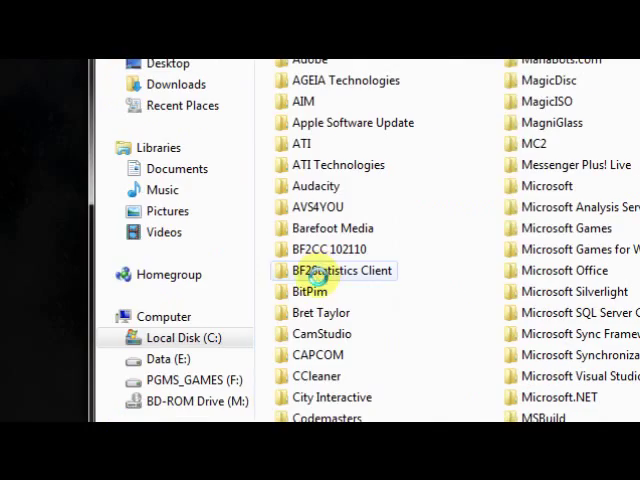
scroll("down", 3)
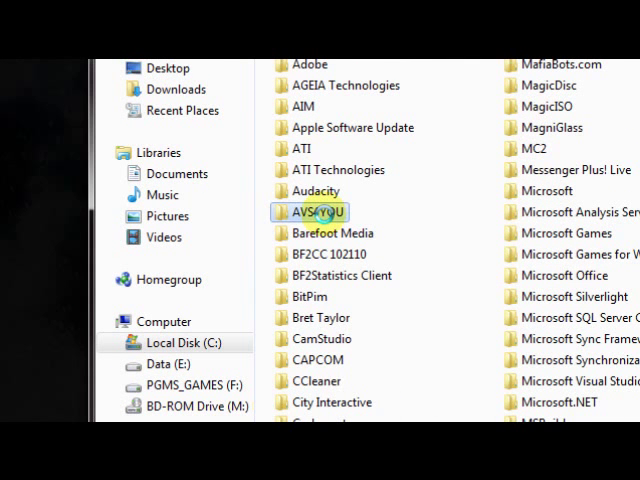
double_click(316, 212)
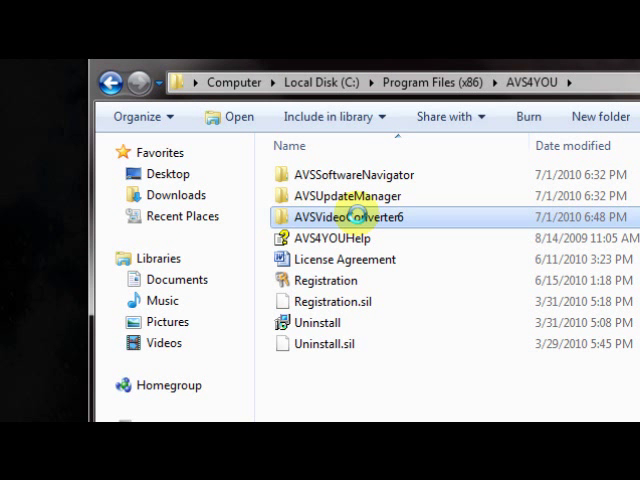
double_click(360, 216)
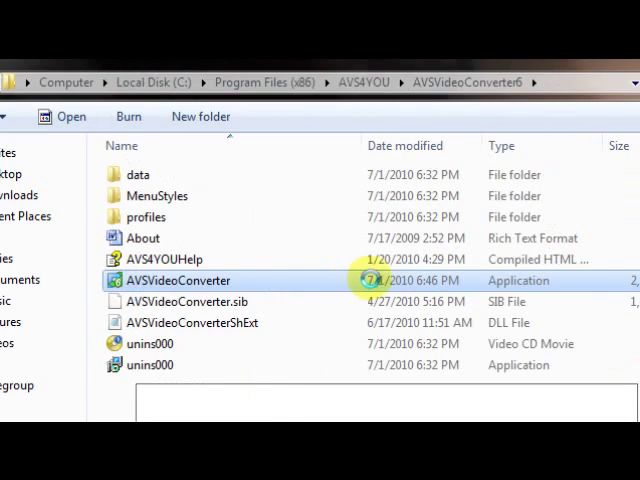
Launch AVSVideoConverter.exe, dismiss the subscription message and show its To DVD window
double_click(178, 280)
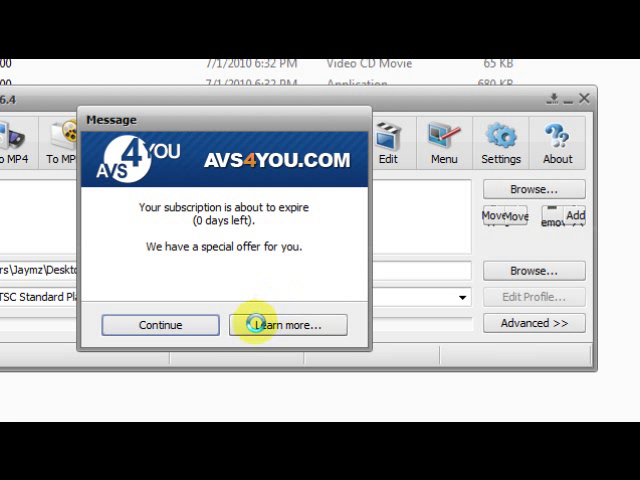
left_click(160, 324)
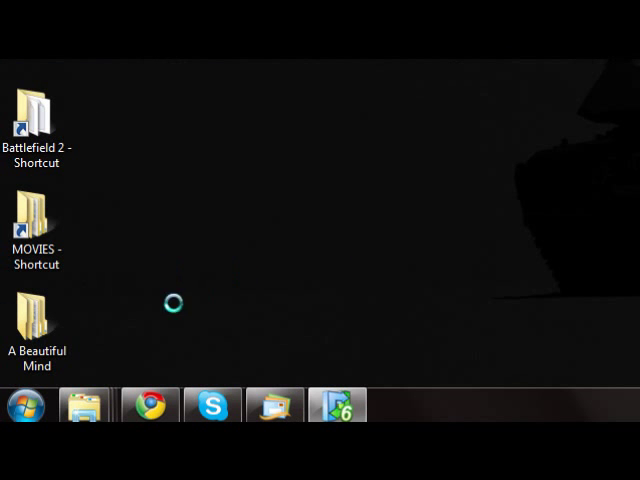
left_click(36, 318)
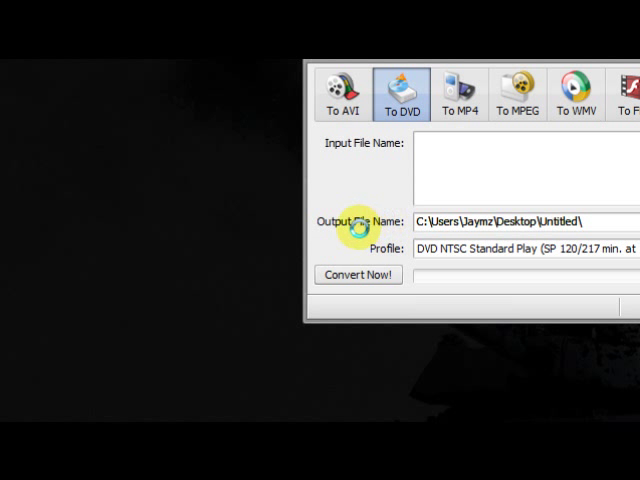
left_click(462, 222)
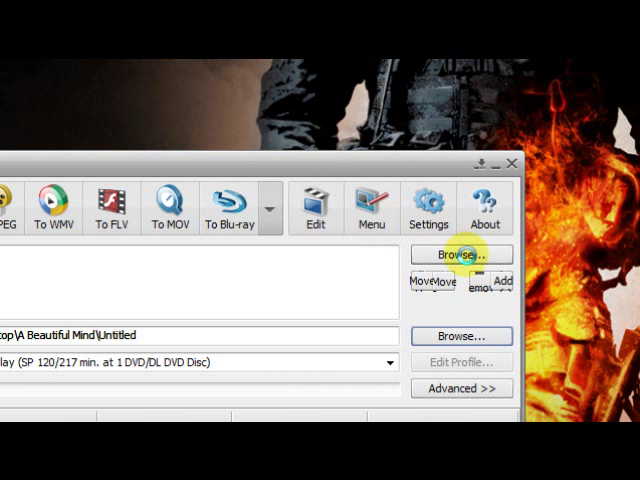
Load the A Beautiful Mind AVI as the converter's input file
left_click(460, 256)
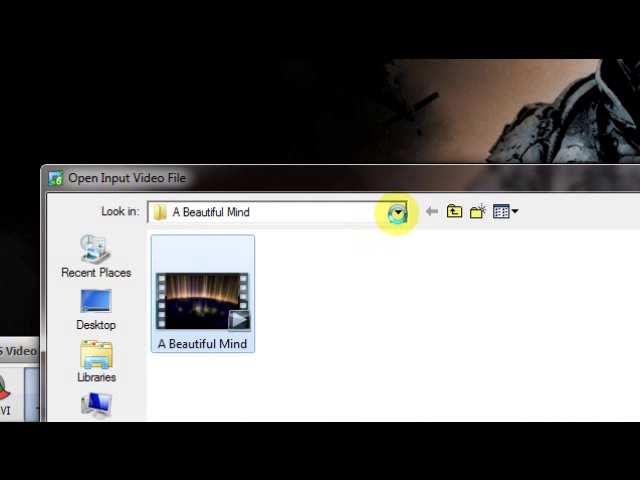
left_click(392, 212)
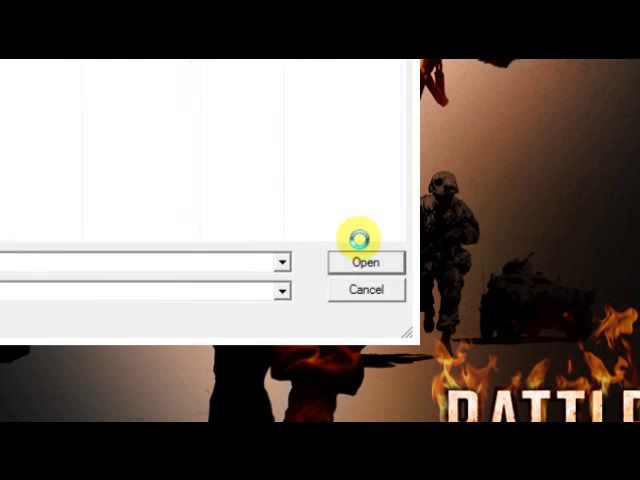
left_click(368, 262)
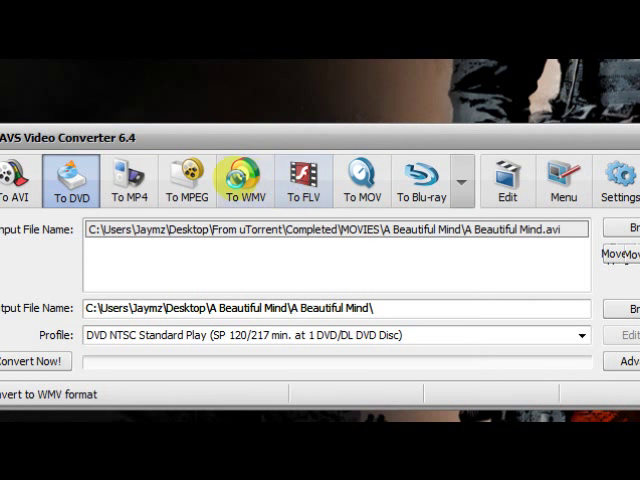
Review Advanced aspect settings, keeping input aspect Original and output 4:3 Standard Screen
left_click(188, 180)
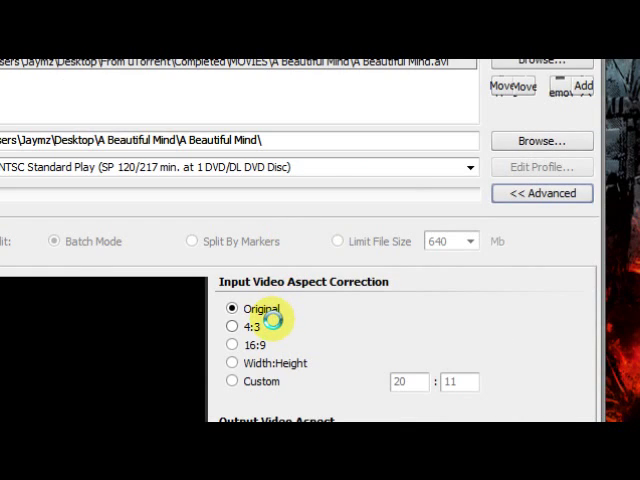
scroll("down", 3)
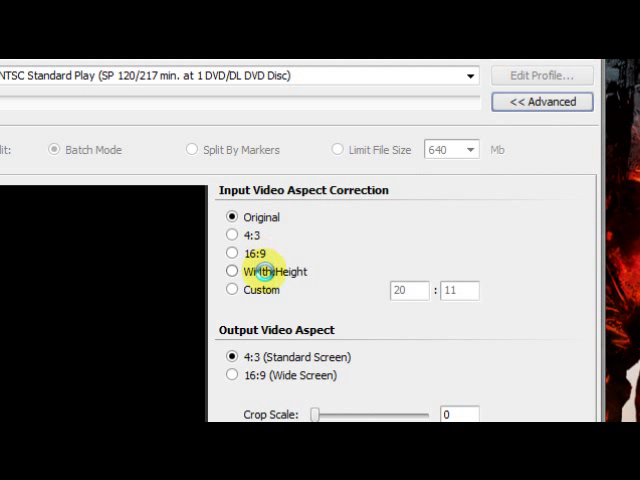
left_click(232, 216)
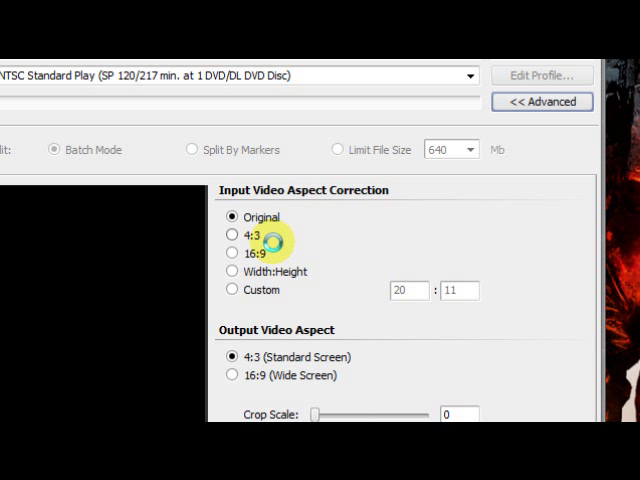
left_click(232, 216)
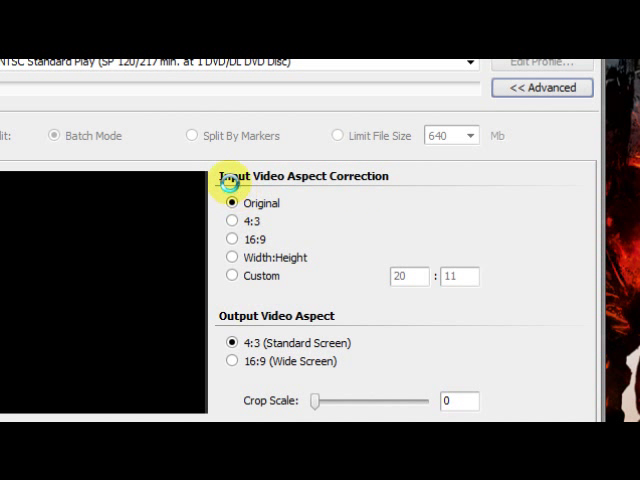
scroll("down", 3)
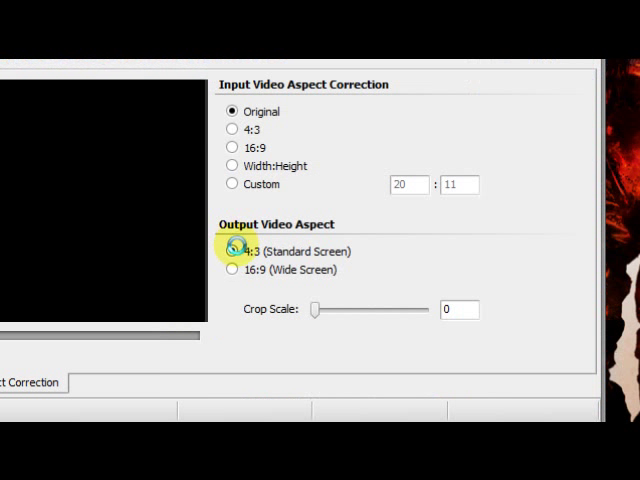
left_click(232, 250)
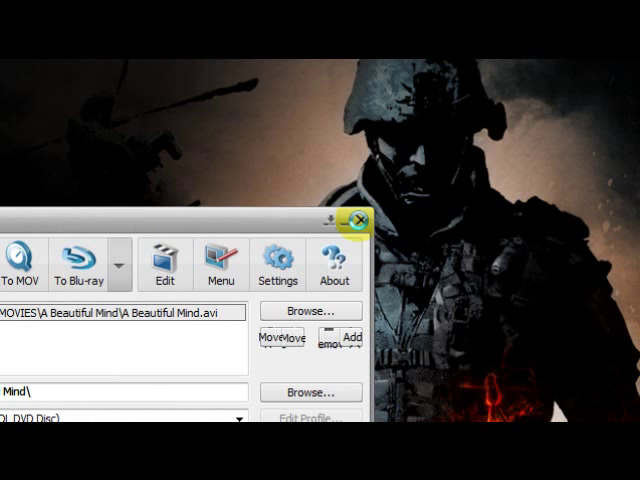
Close the converter and inspect Disc1's AUDIO_TS and VIDEO_TS output folders on the desktop
left_click(360, 220)
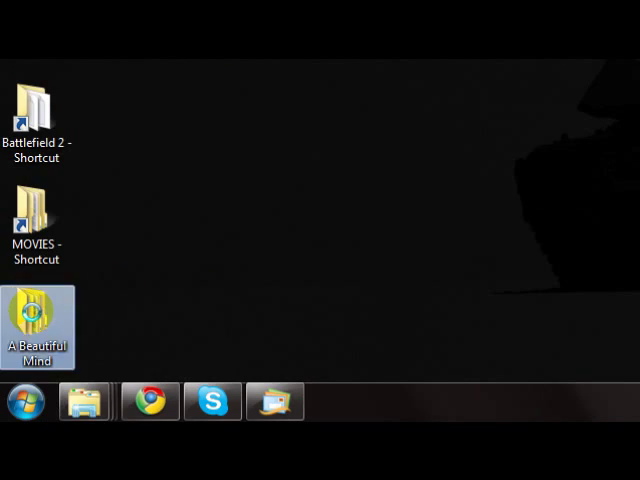
double_click(36, 328)
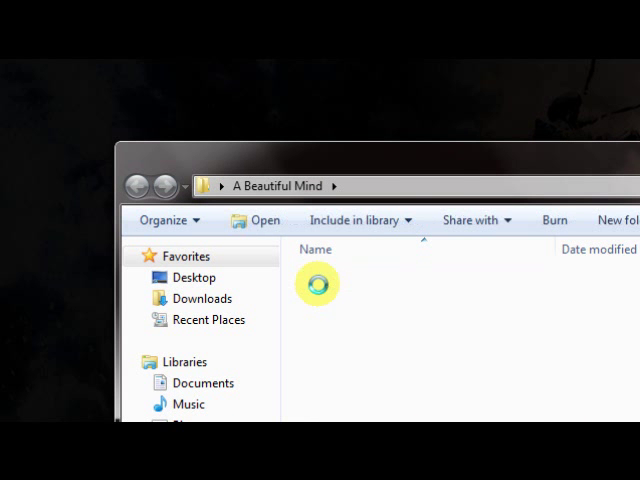
double_click(316, 284)
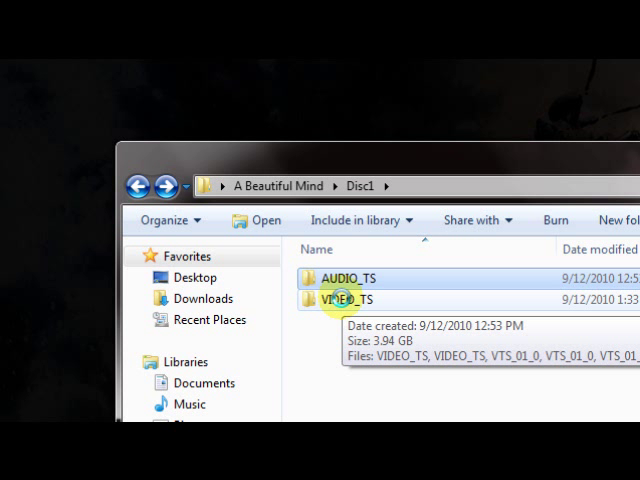
double_click(348, 300)
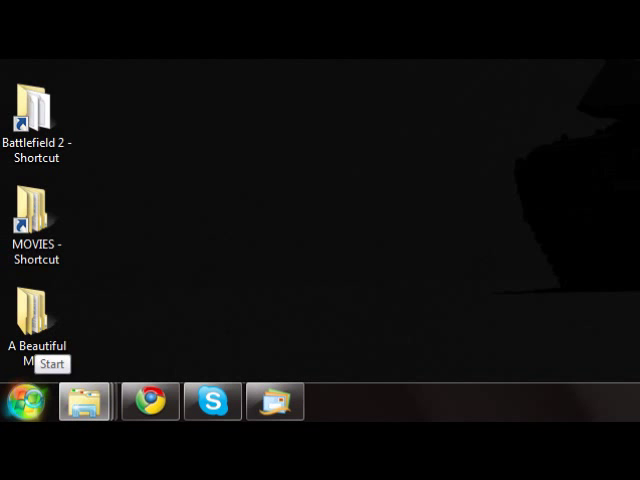
Launch Nero Vision from Nero 8 and start a Make DVD > DVD-Video project
left_click(24, 400)
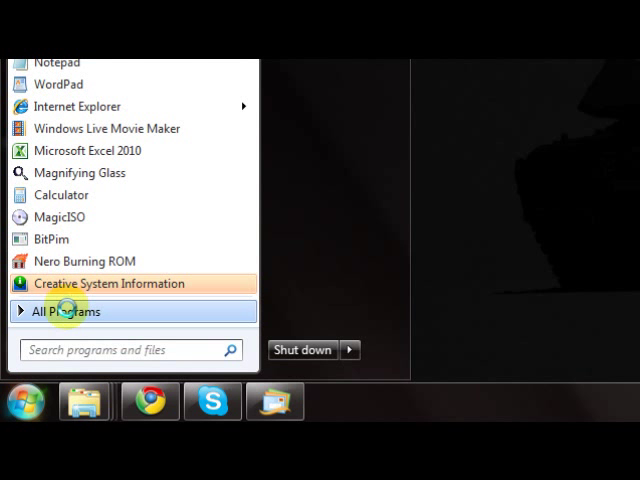
left_click(68, 312)
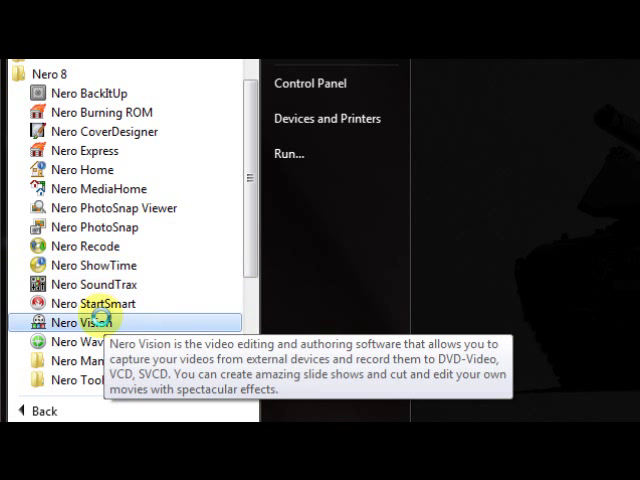
left_click(80, 322)
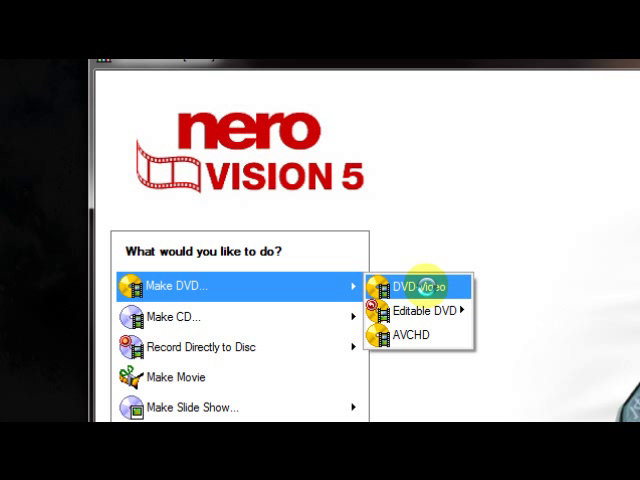
left_click(410, 286)
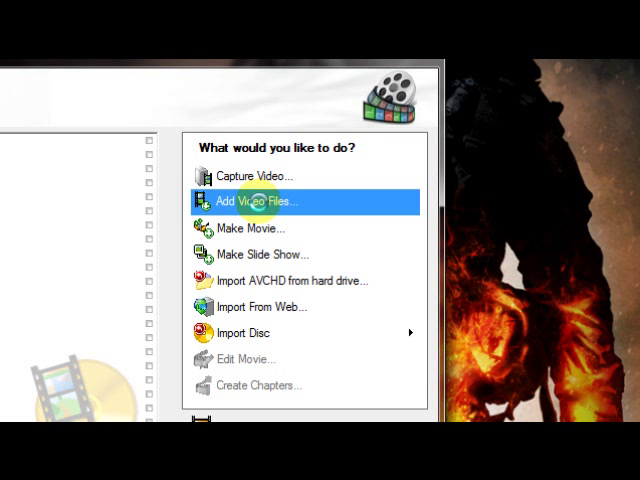
Add the VTS_01 VOB files from Desktop > A Beautiful Mind > Disc1 > VIDEO_TS to the project
left_click(258, 200)
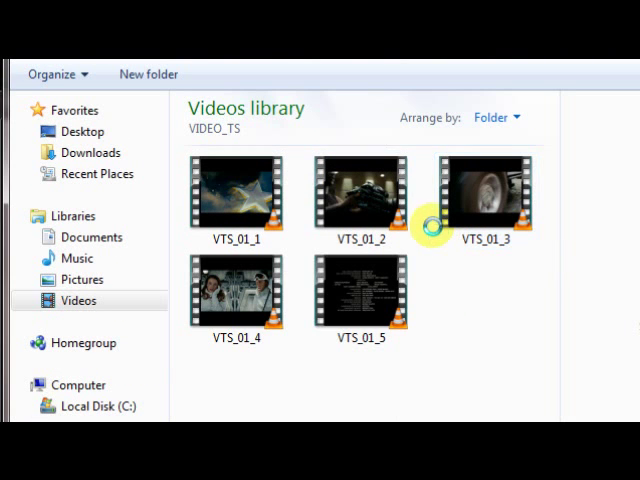
left_click(236, 290)
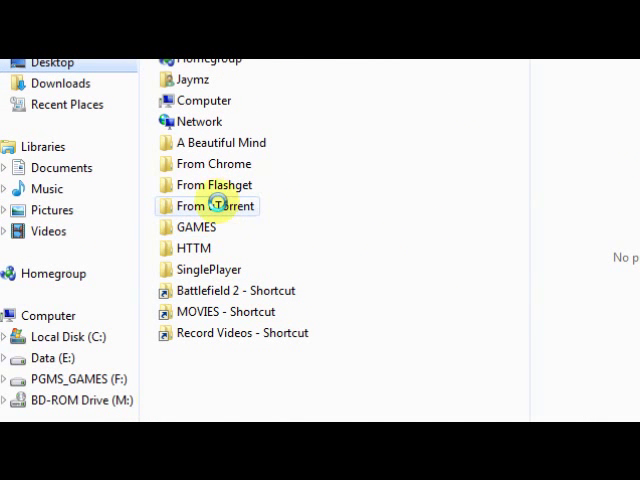
double_click(216, 142)
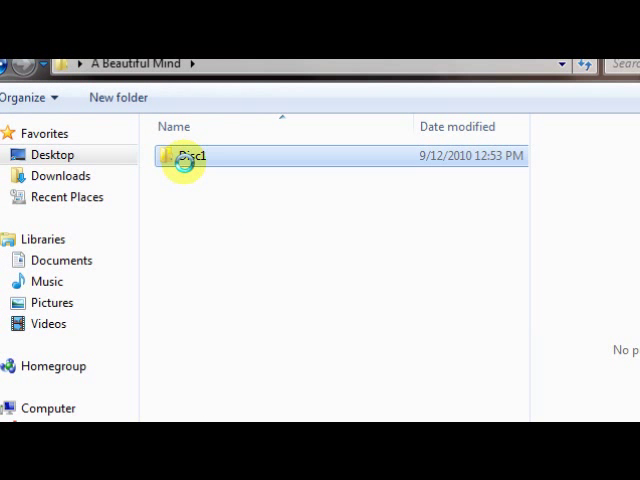
double_click(190, 156)
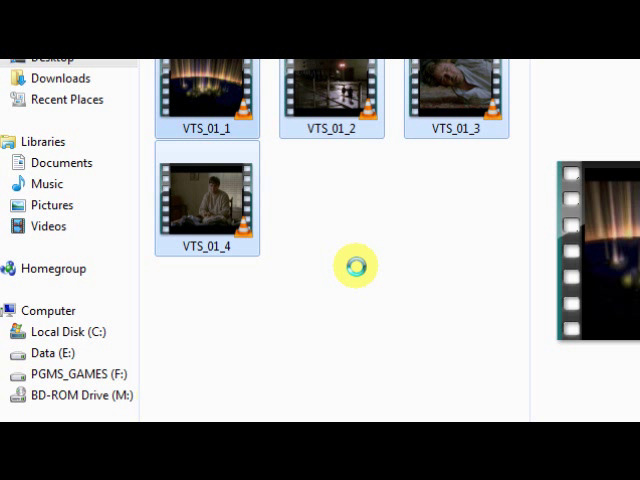
left_click(308, 260)
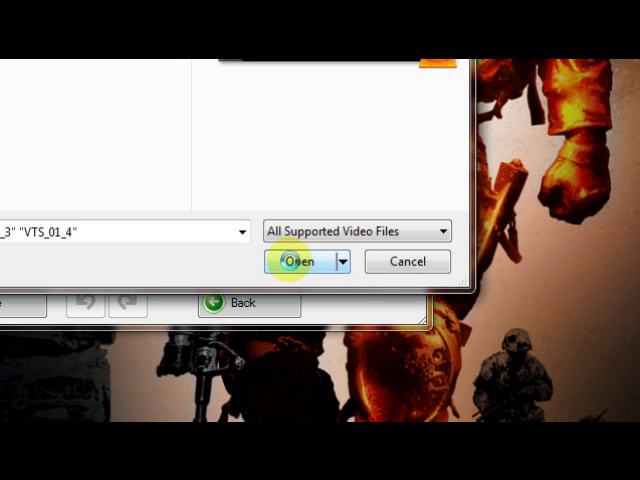
left_click(296, 260)
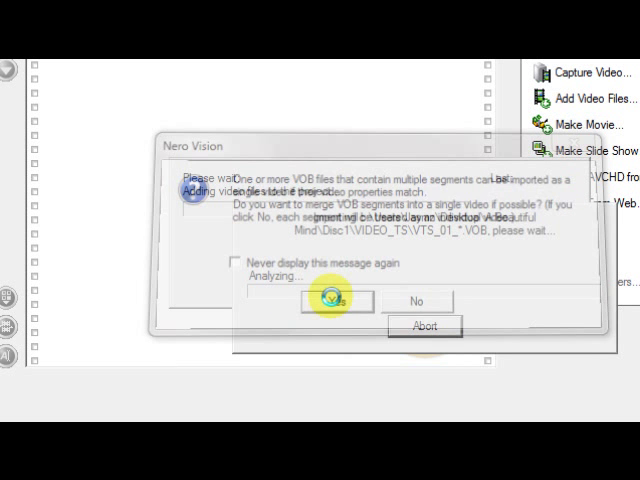
Merge the multi-part VOB files into one video and acknowledge the license-activation and unsupported-format errors
left_click(336, 300)
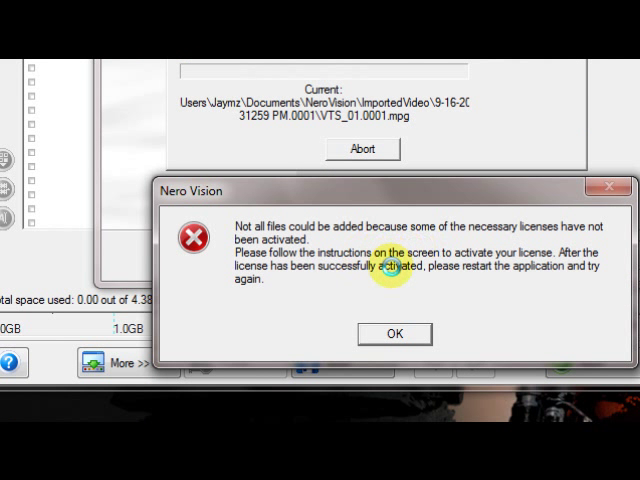
left_click(392, 332)
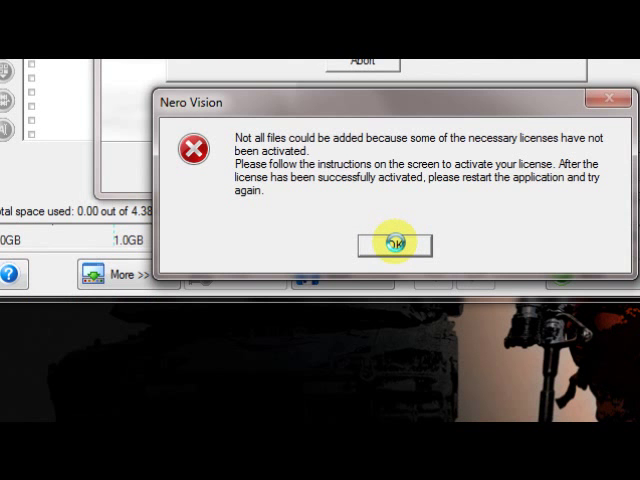
left_click(392, 244)
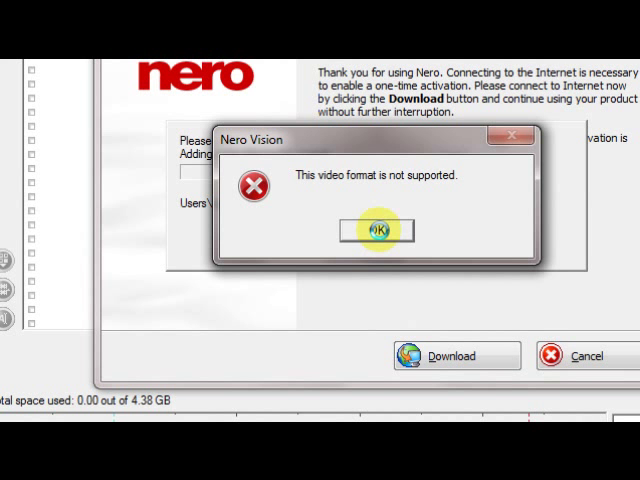
left_click(378, 230)
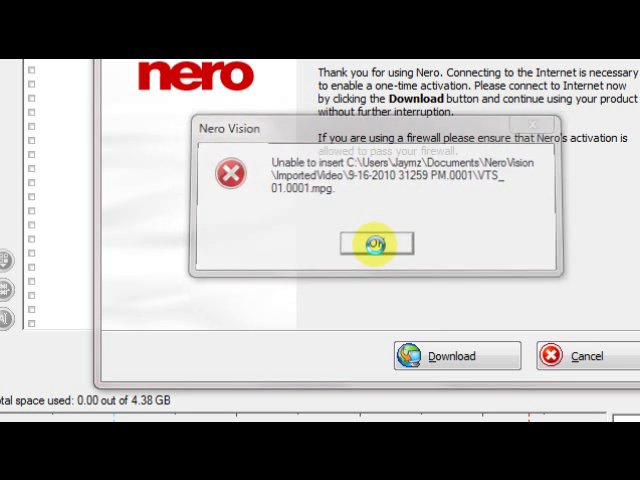